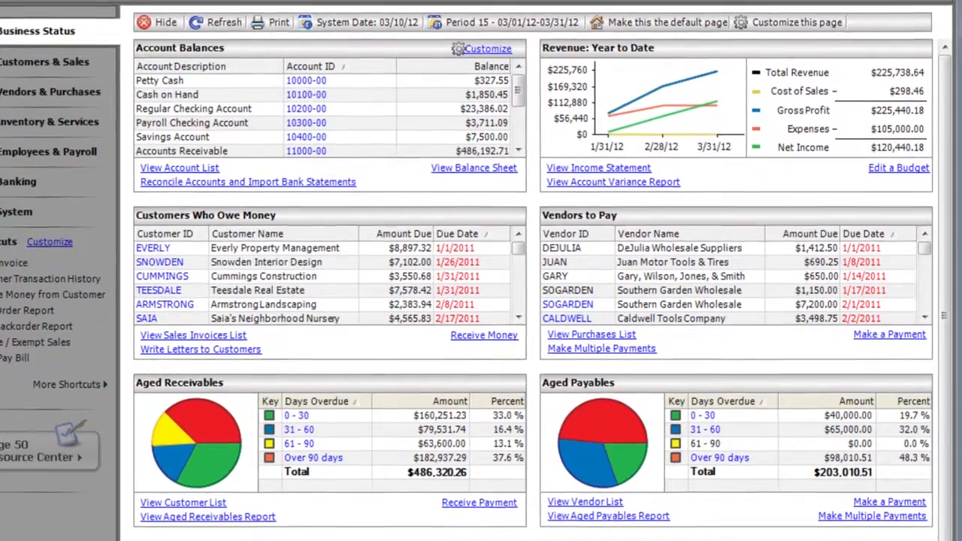
Go to the Customers & Sales center showing the task flow and customer balances list.
scroll("down", 3)
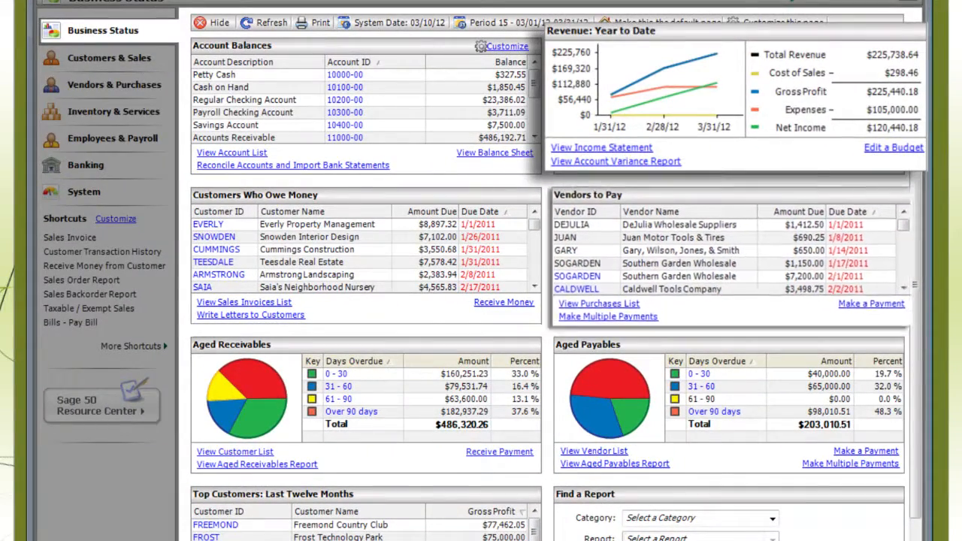
left_click(108, 57)
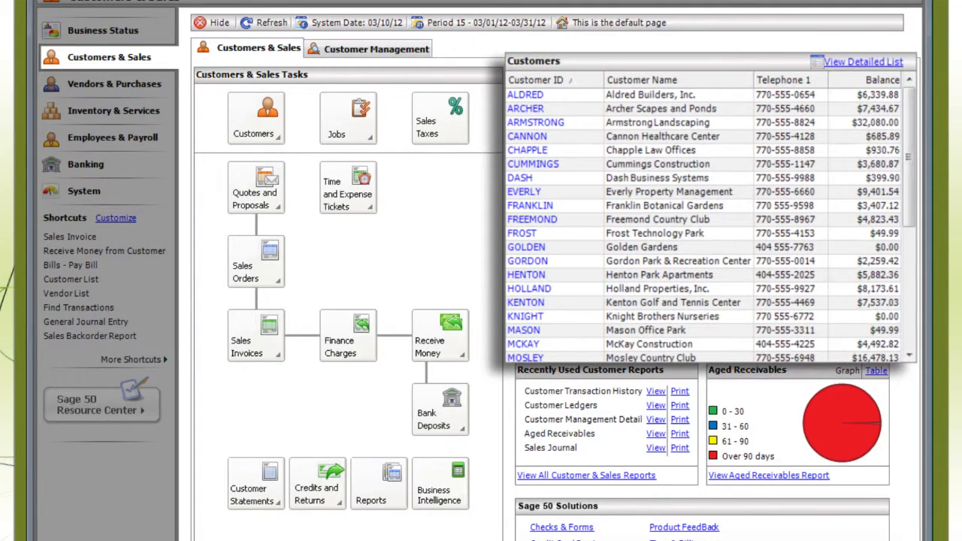
Visit Vendors & Purchases, then Inventory & Services, ending on Employees & Payroll.
left_click(114, 84)
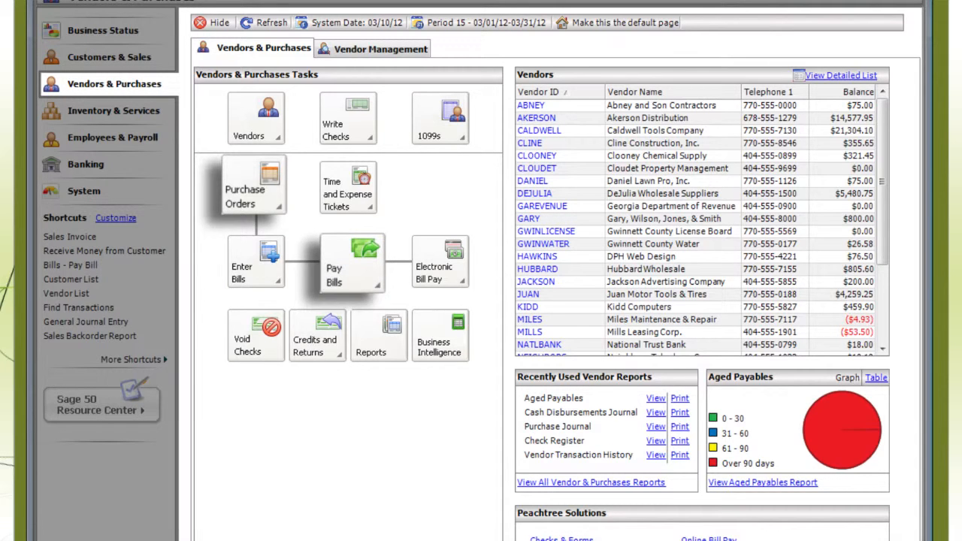
left_click(114, 111)
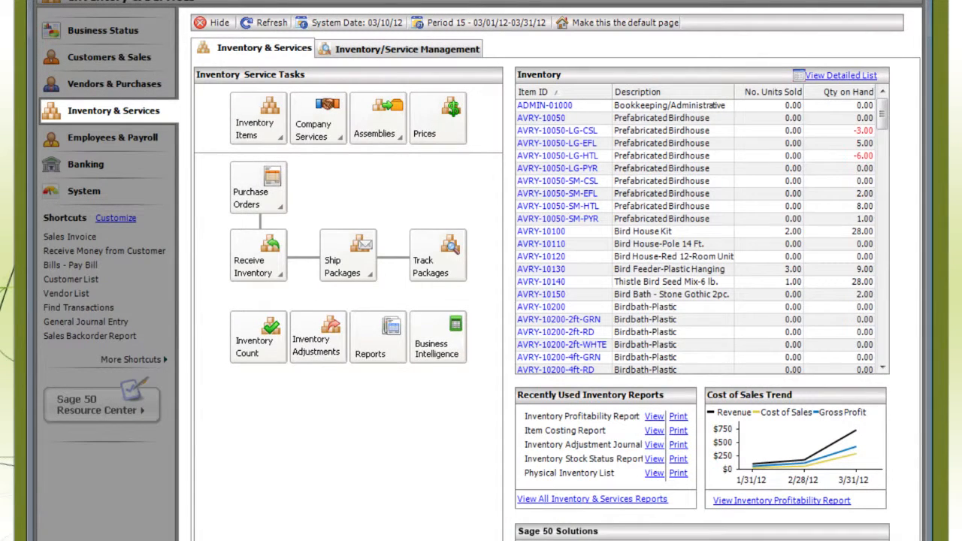
mouse_move(439, 117)
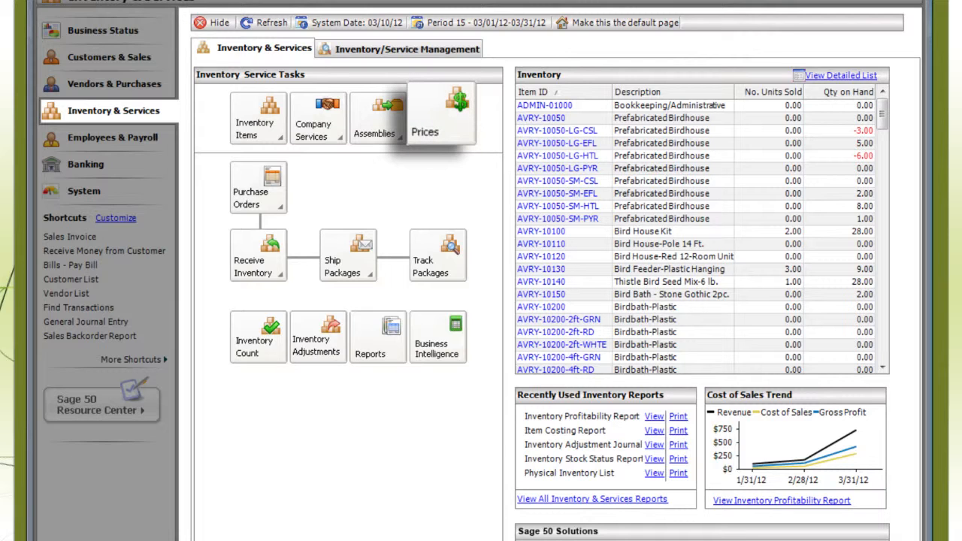
mouse_move(437, 255)
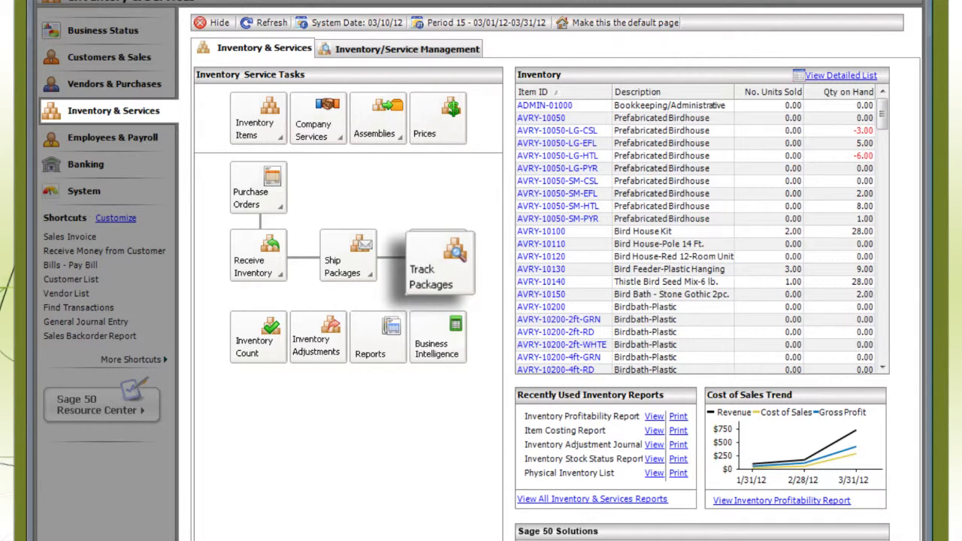
left_click(111, 138)
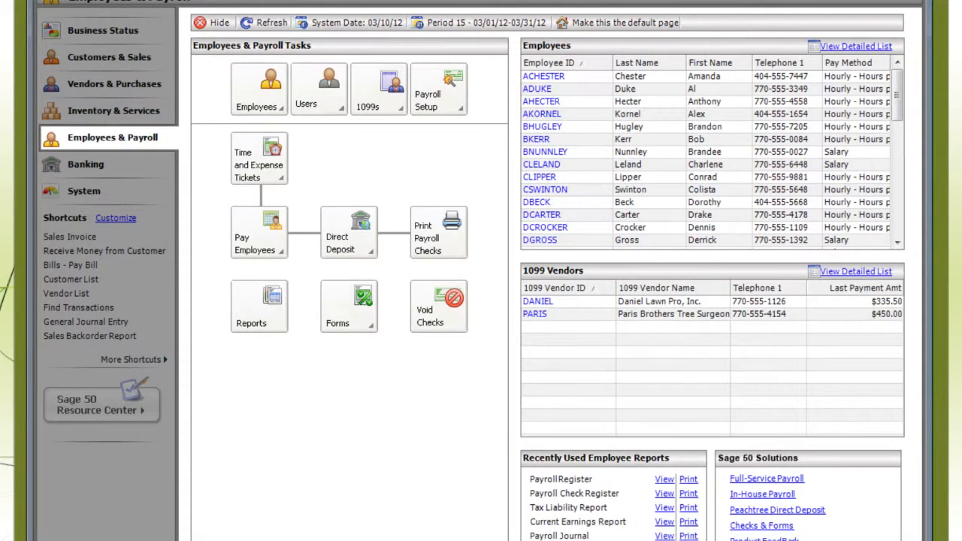
mouse_move(439, 232)
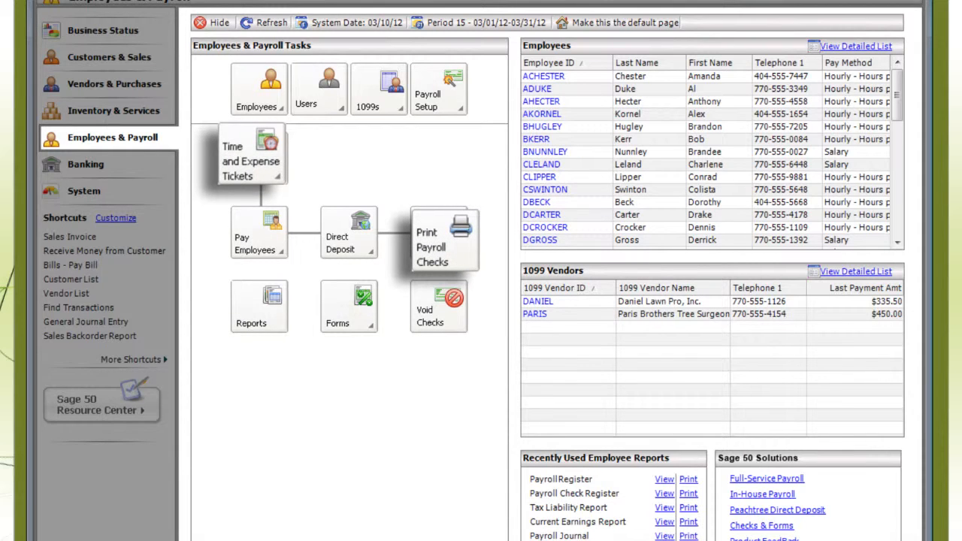
Review the Banking center tasks, then move to the System center's backup and maintenance options.
left_click(84, 164)
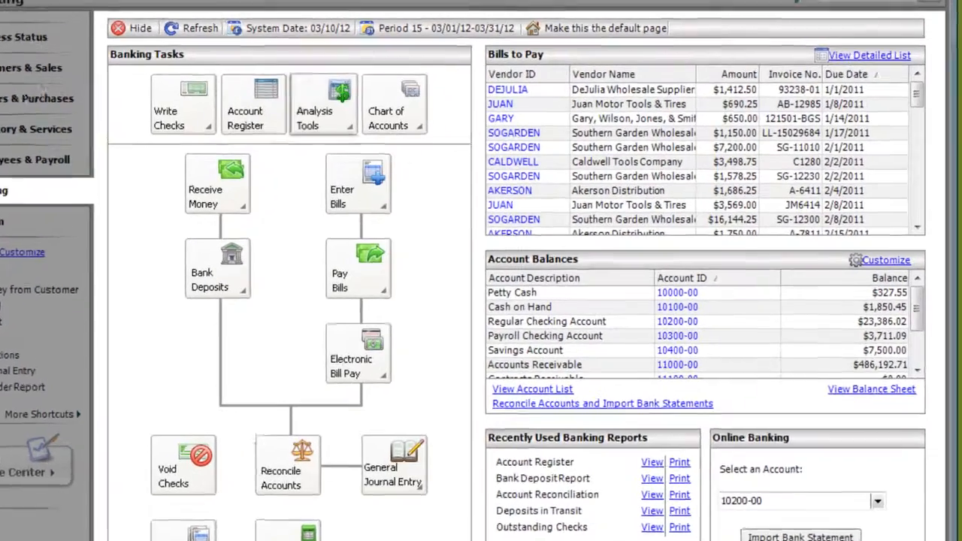
left_click(323, 105)
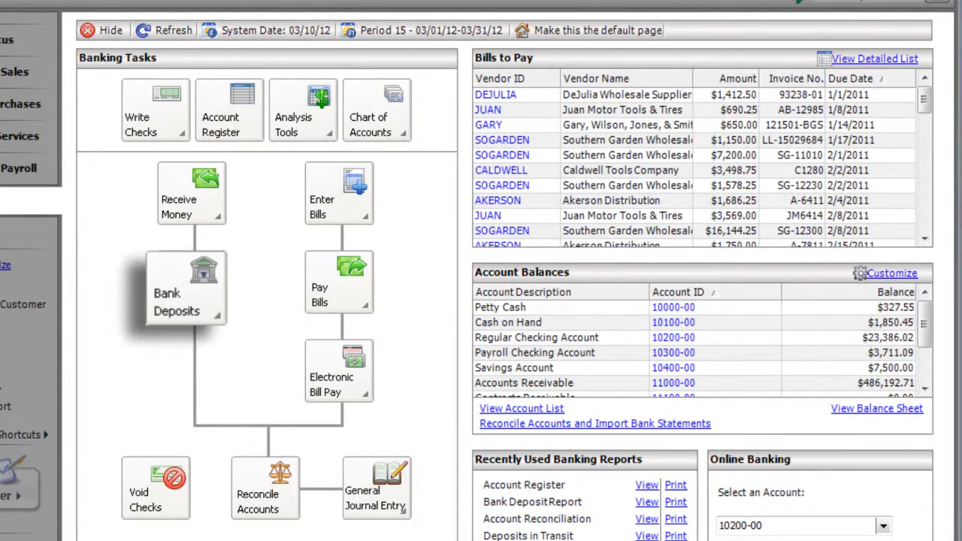
left_click(66, 187)
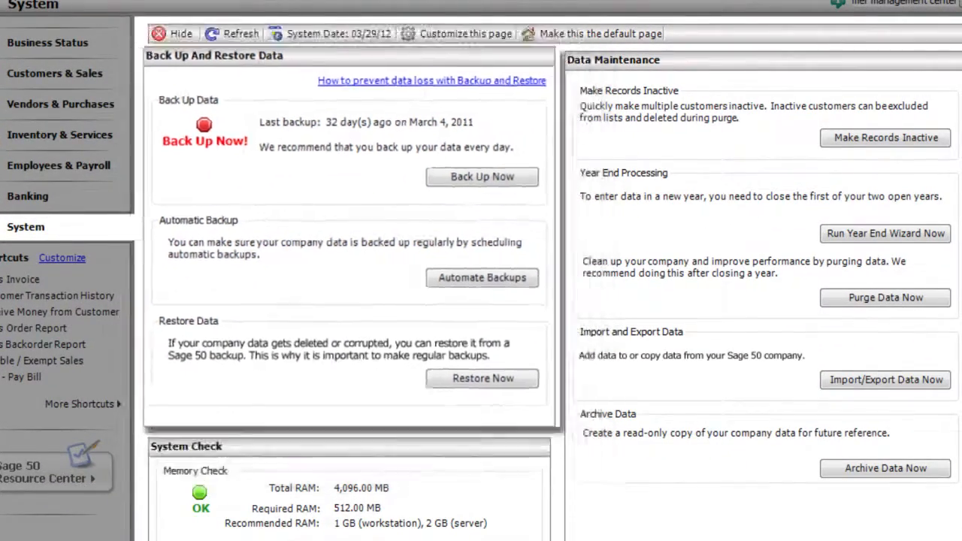
Return to Customers & Sales and review the Customers task menu with New Customer options.
left_click(54, 72)
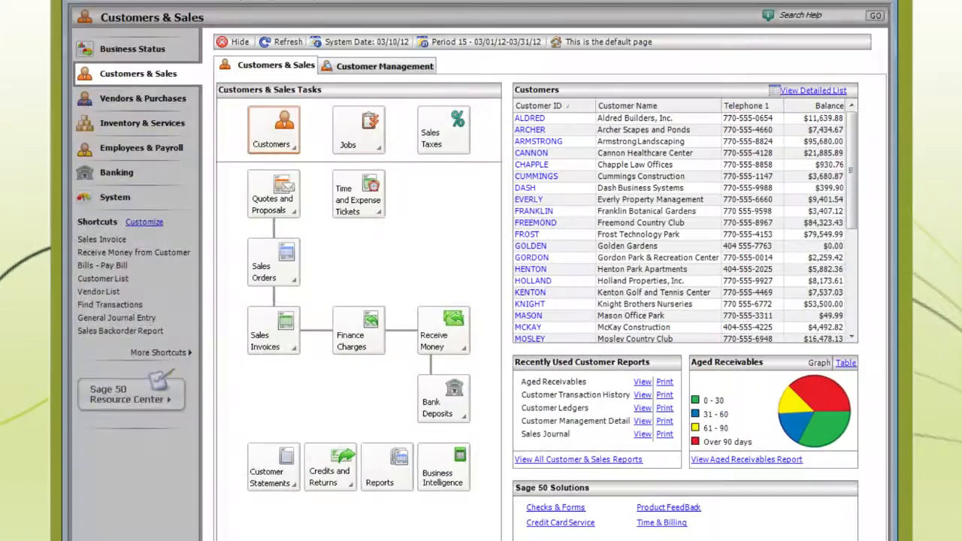
left_click(274, 130)
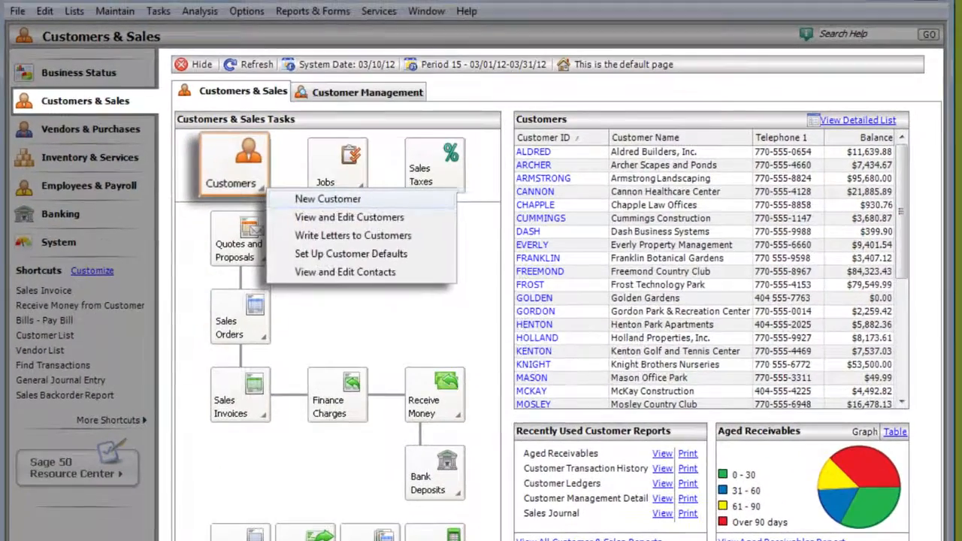
left_click(328, 199)
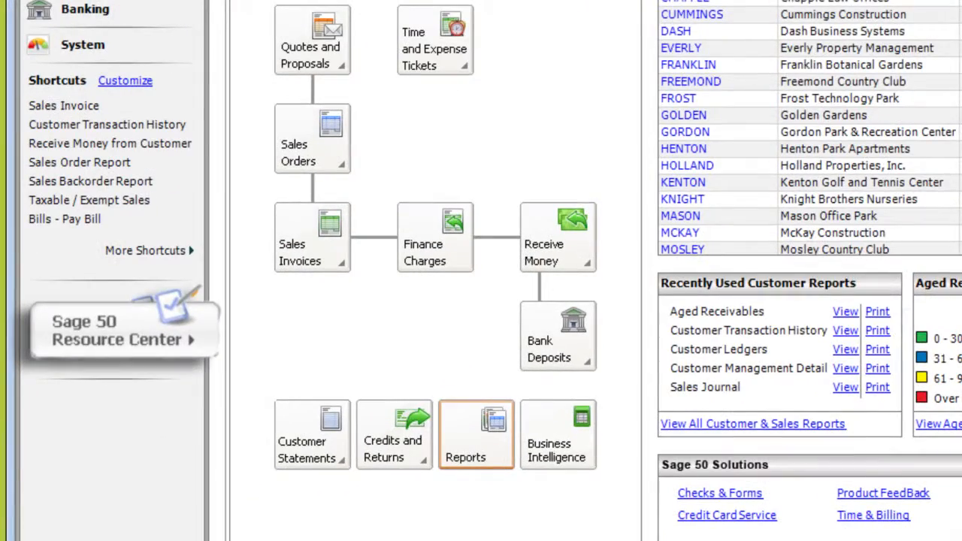
Launch the Sage 50 Resource Center and move from Get Support to Get Training.
left_click(117, 330)
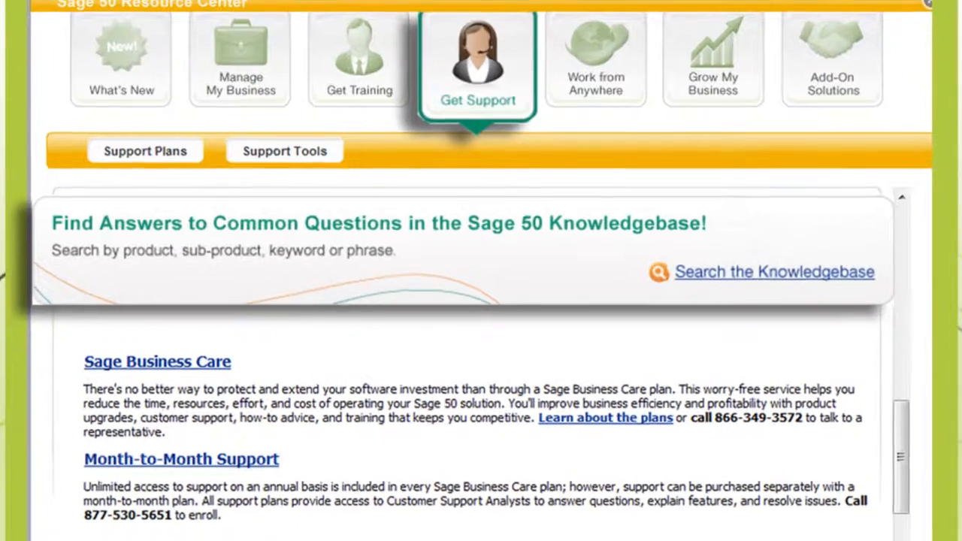
left_click(358, 60)
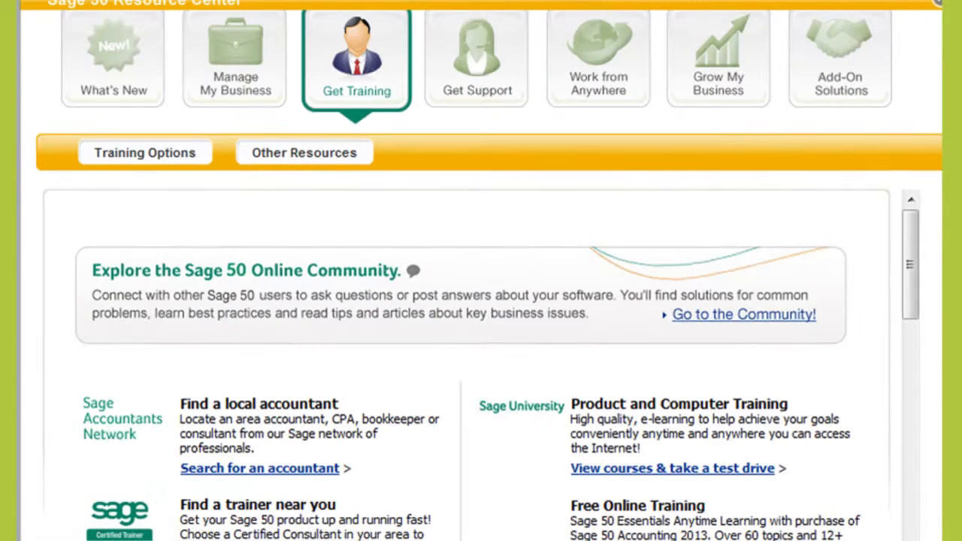